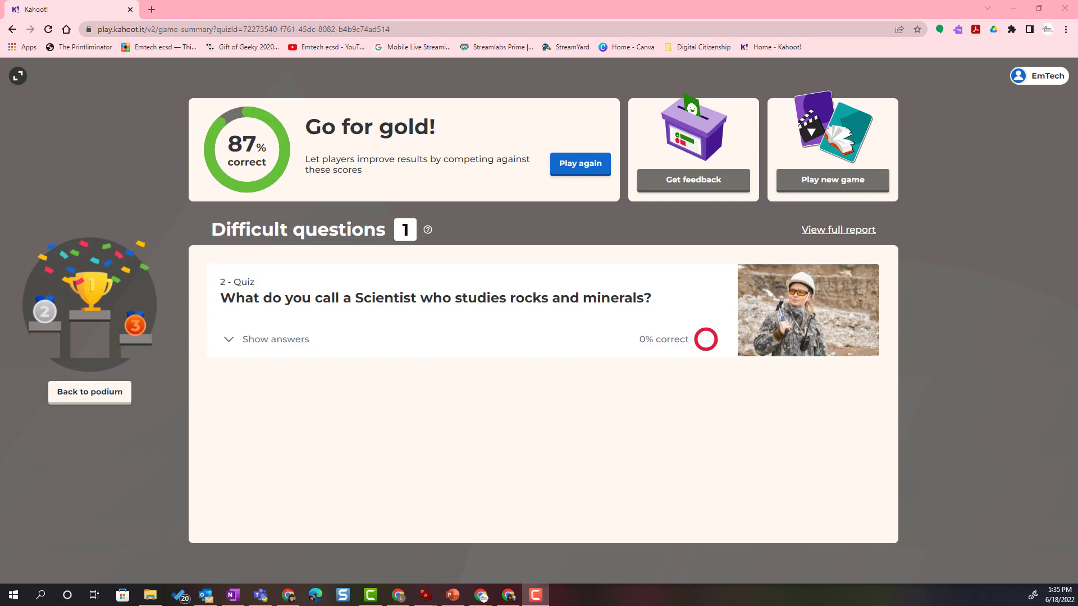
mouse_move(889, 233)
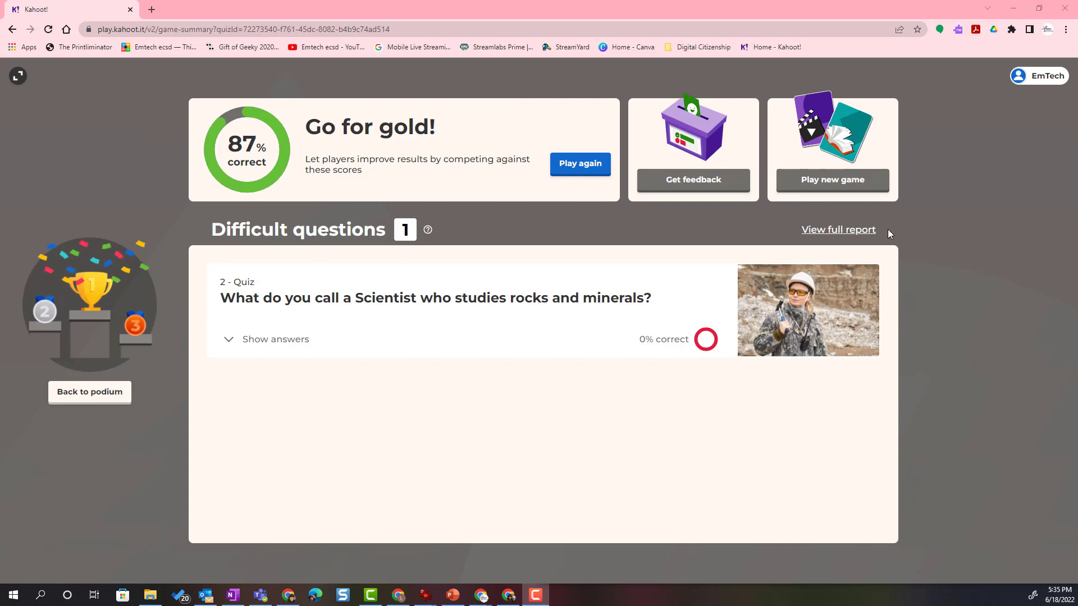
- Request the full report from the game summary, raising the stopped-screen-sharing check
click(837, 229)
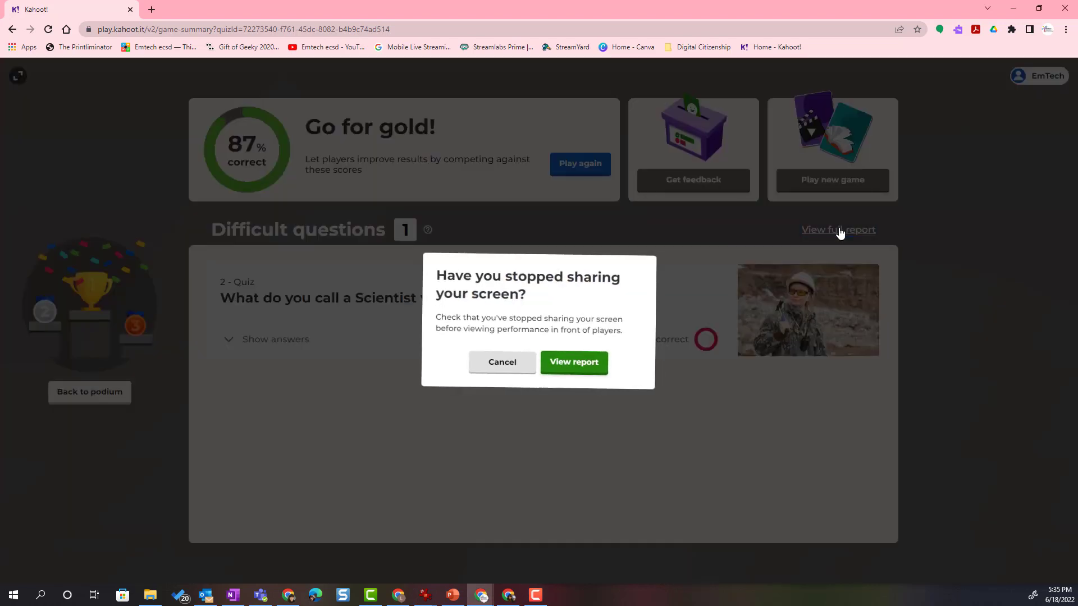
mouse_move(505, 267)
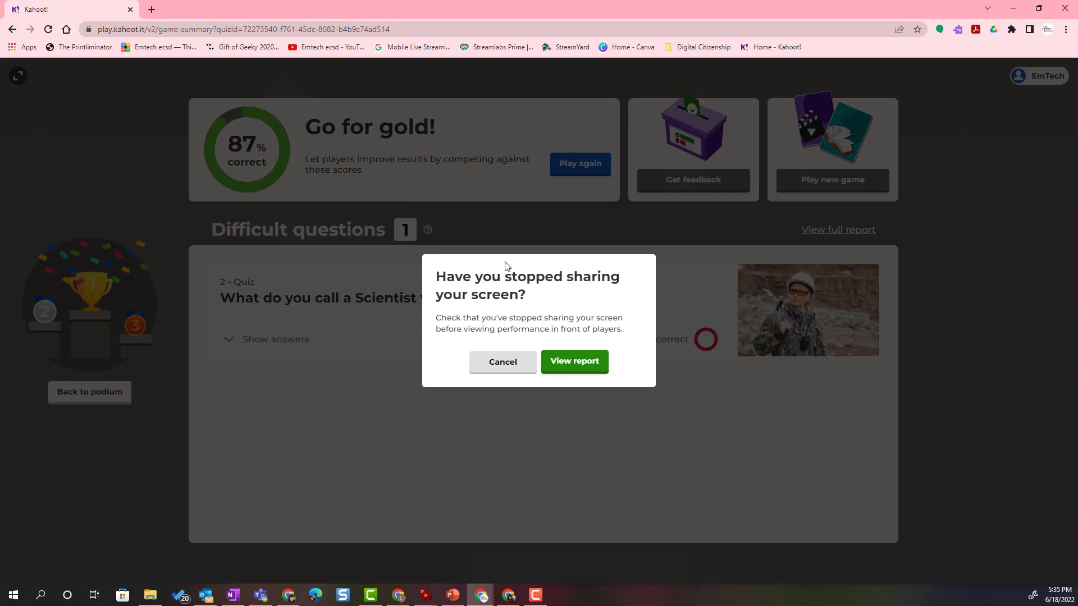
mouse_move(580, 371)
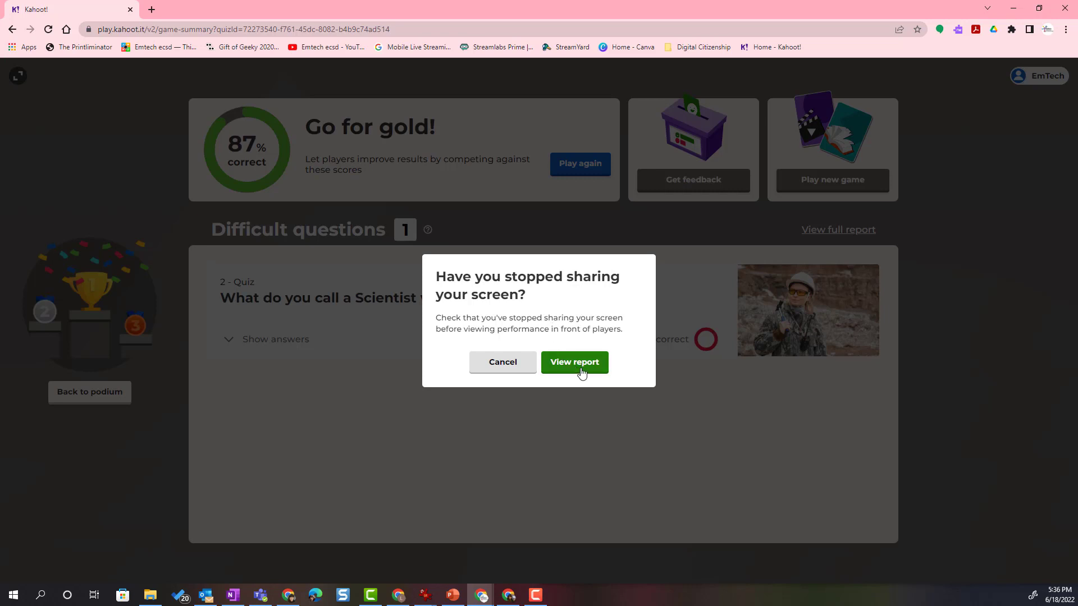
- Confirm to open the Grade 3 Science Alberta Rocks and Minerals report summary: 87% correct, 1 player
click(574, 362)
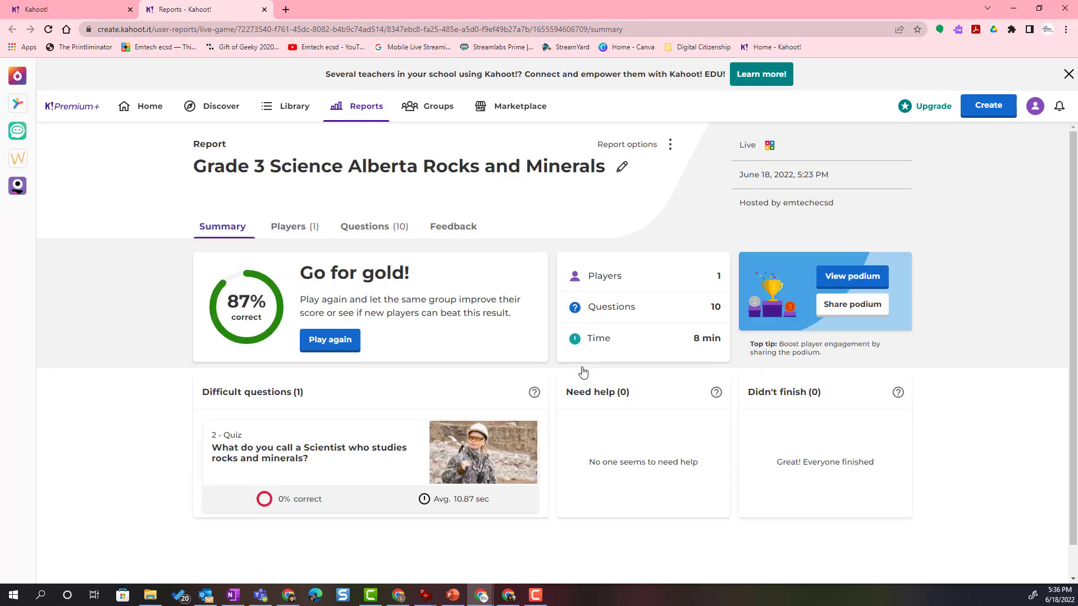
mouse_move(582, 372)
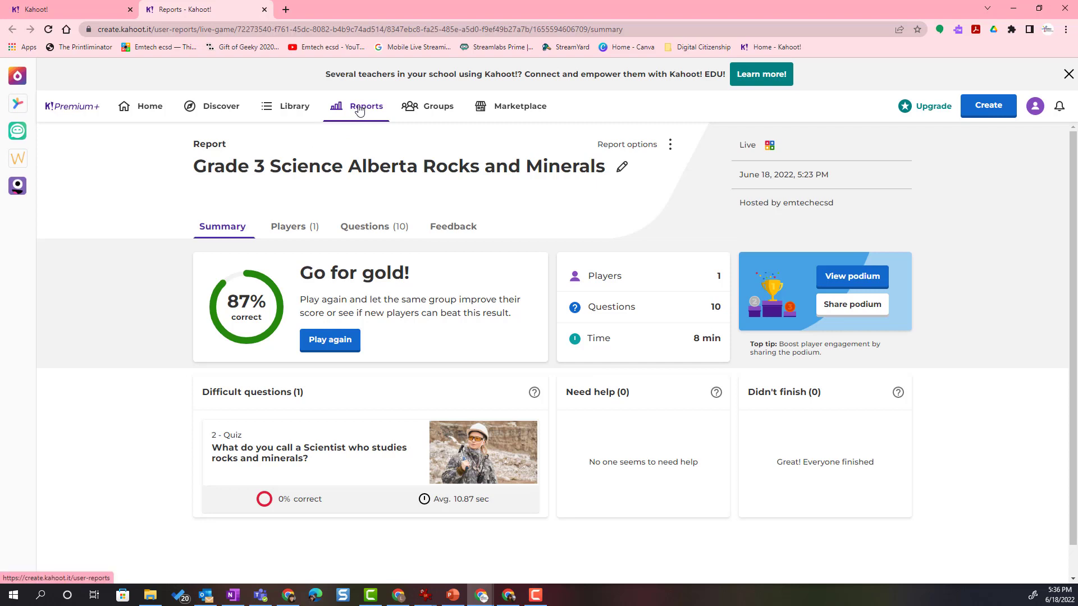
mouse_move(381, 115)
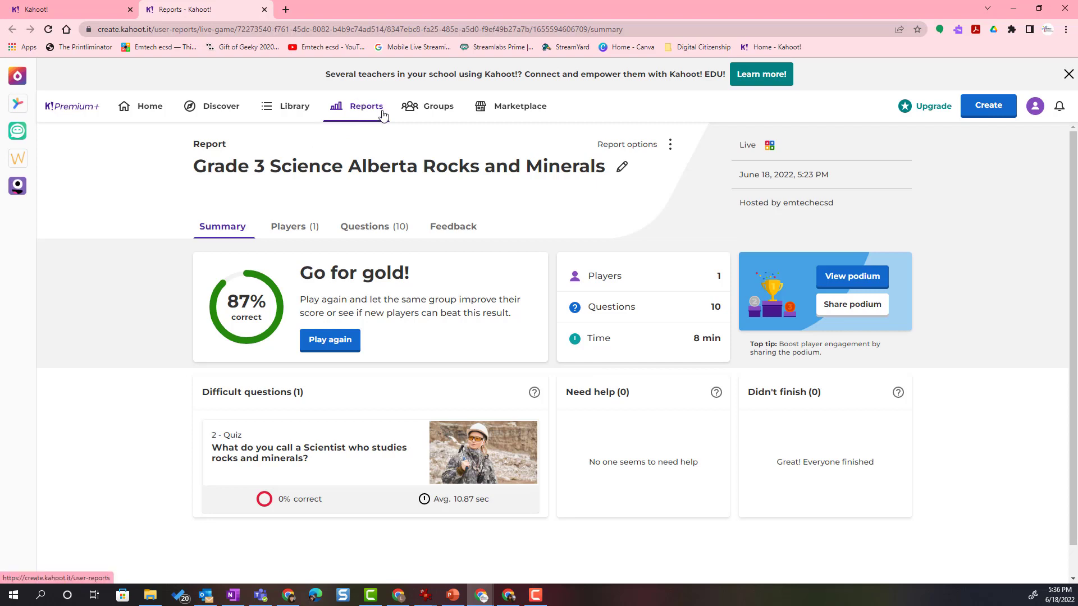
mouse_move(229, 237)
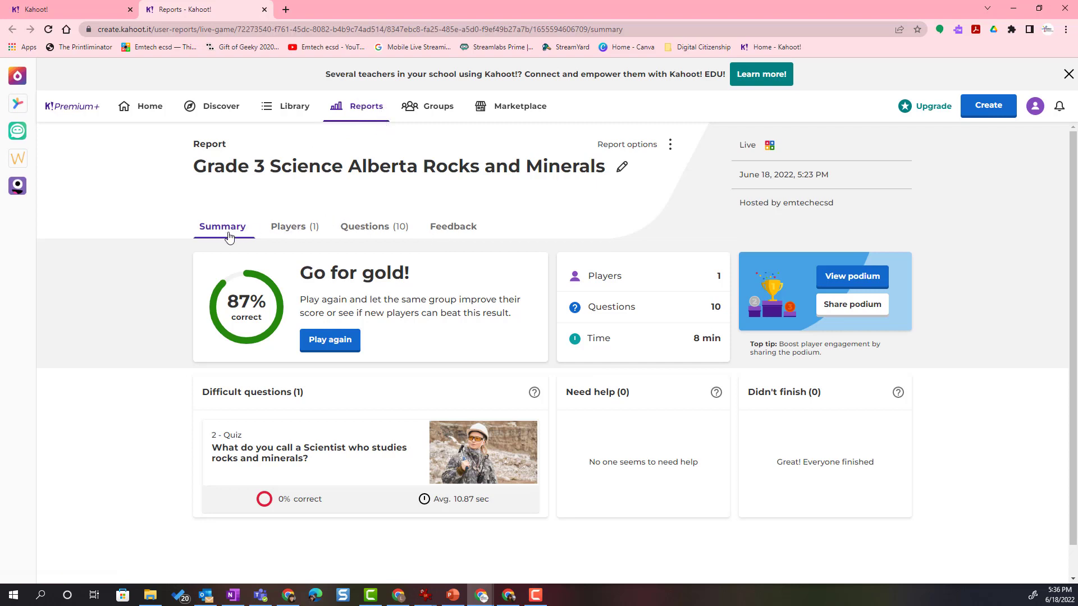
mouse_move(488, 313)
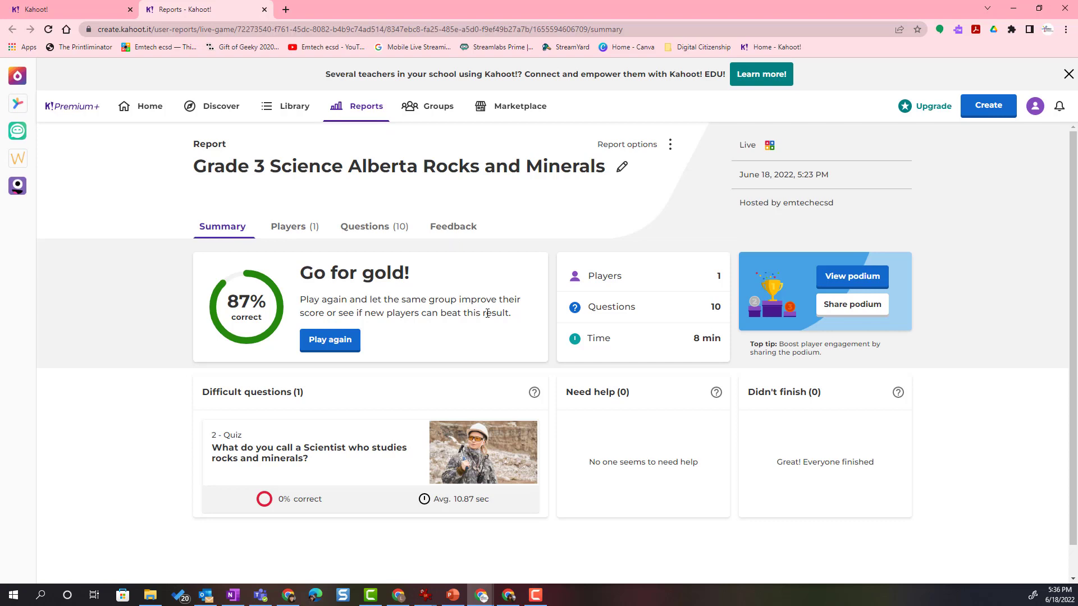
mouse_move(694, 317)
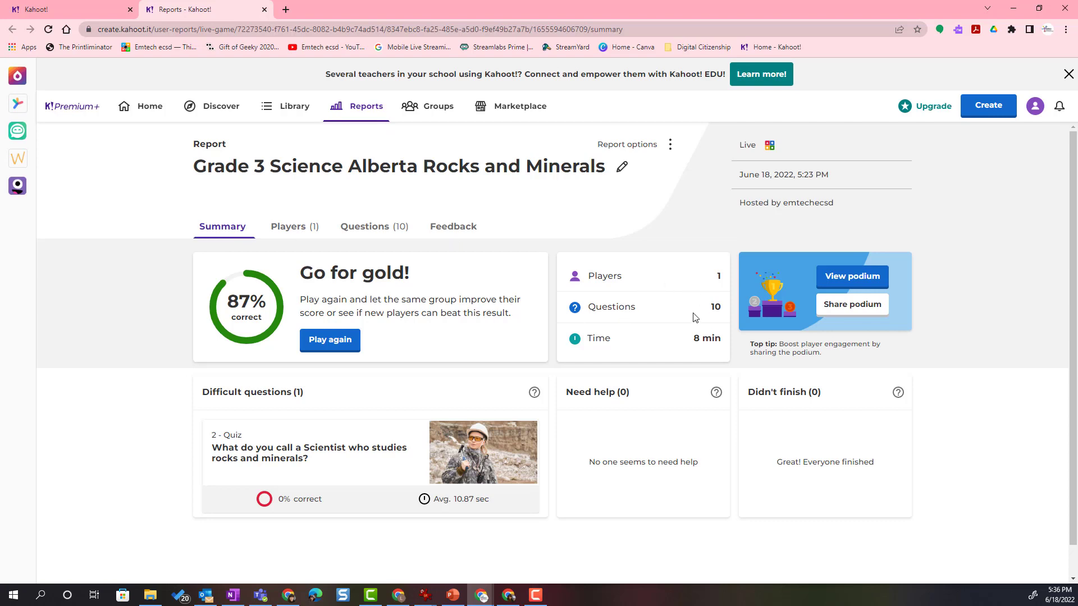
mouse_move(718, 354)
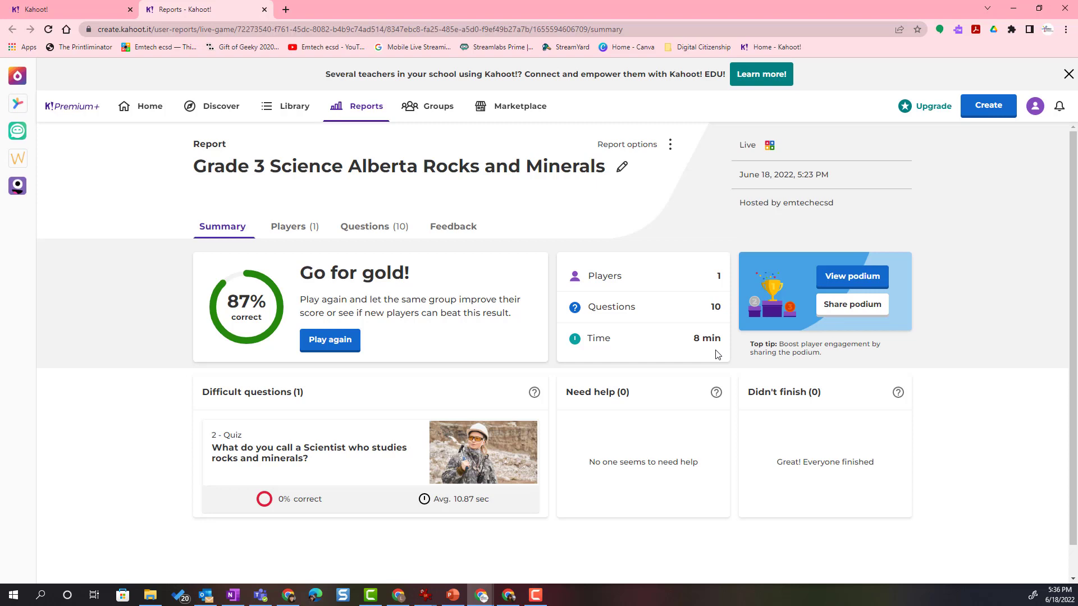
mouse_move(601, 380)
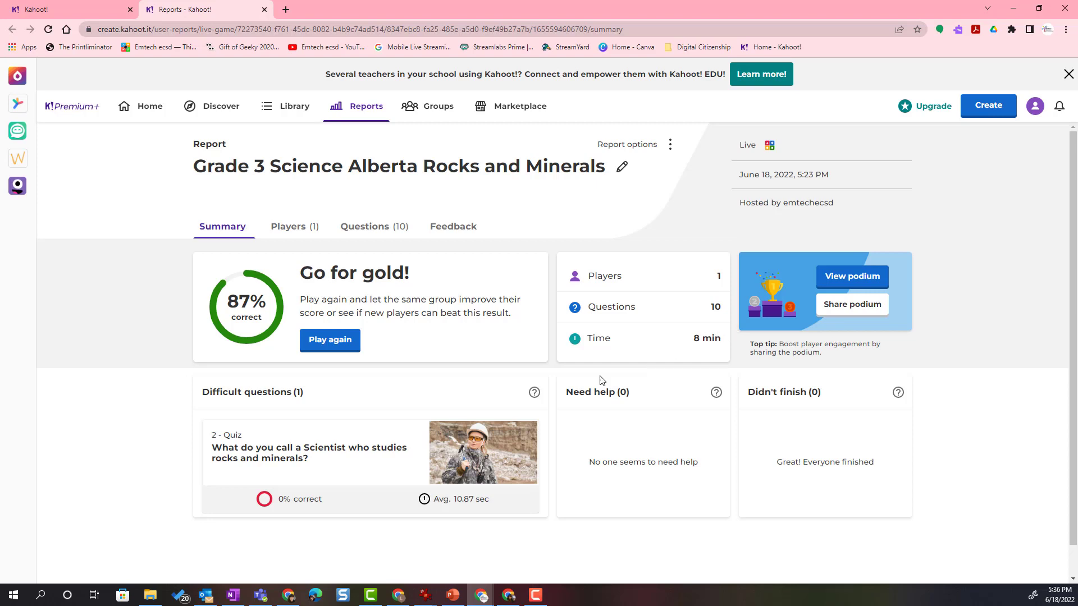
mouse_move(336, 411)
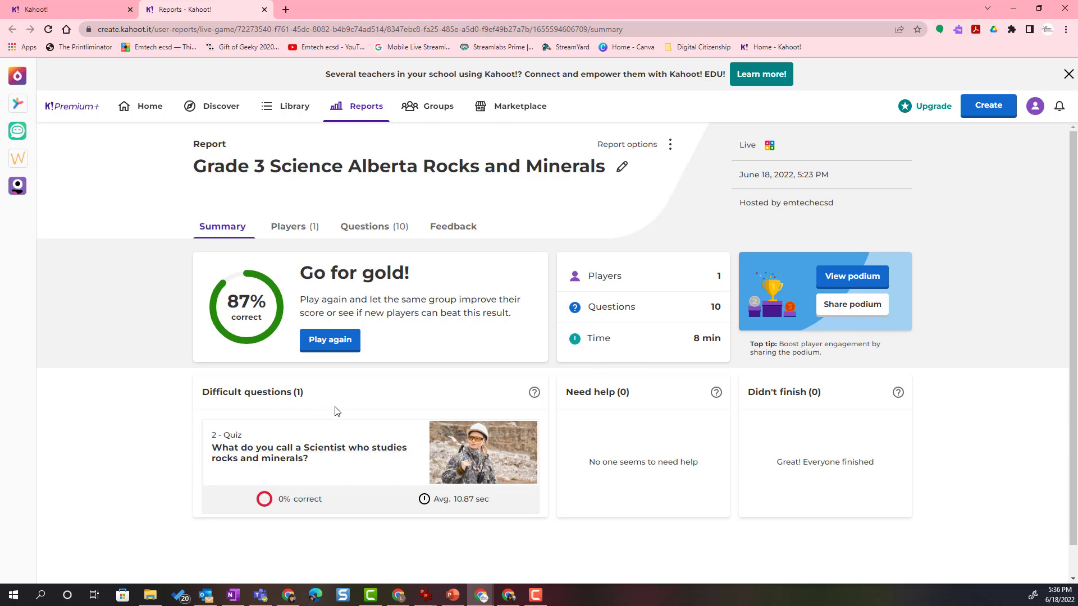
mouse_move(669, 393)
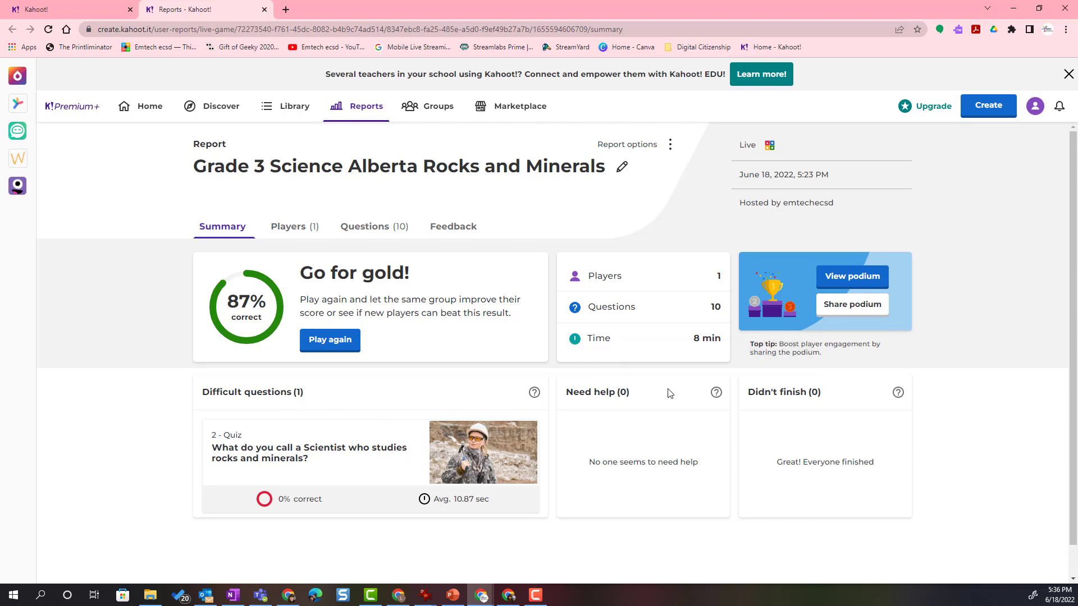
mouse_move(608, 441)
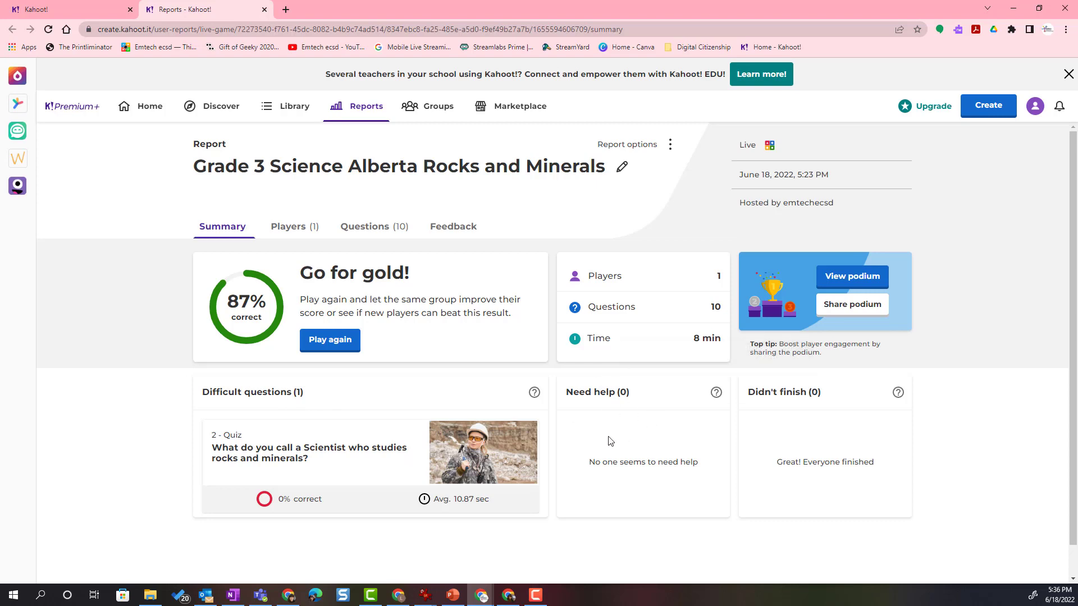
mouse_move(793, 406)
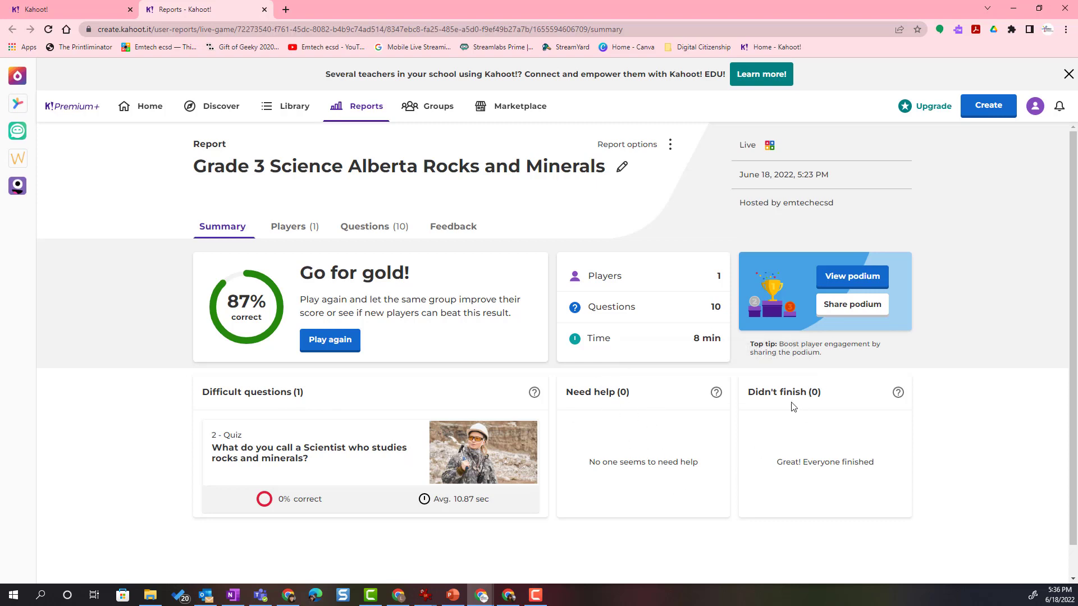
mouse_move(305, 236)
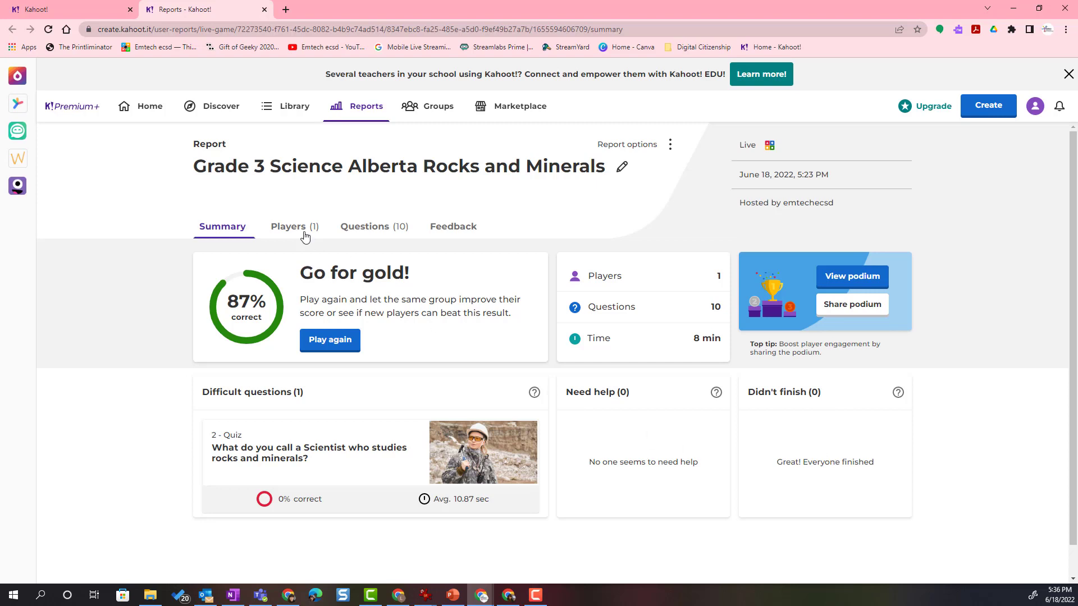
mouse_move(321, 232)
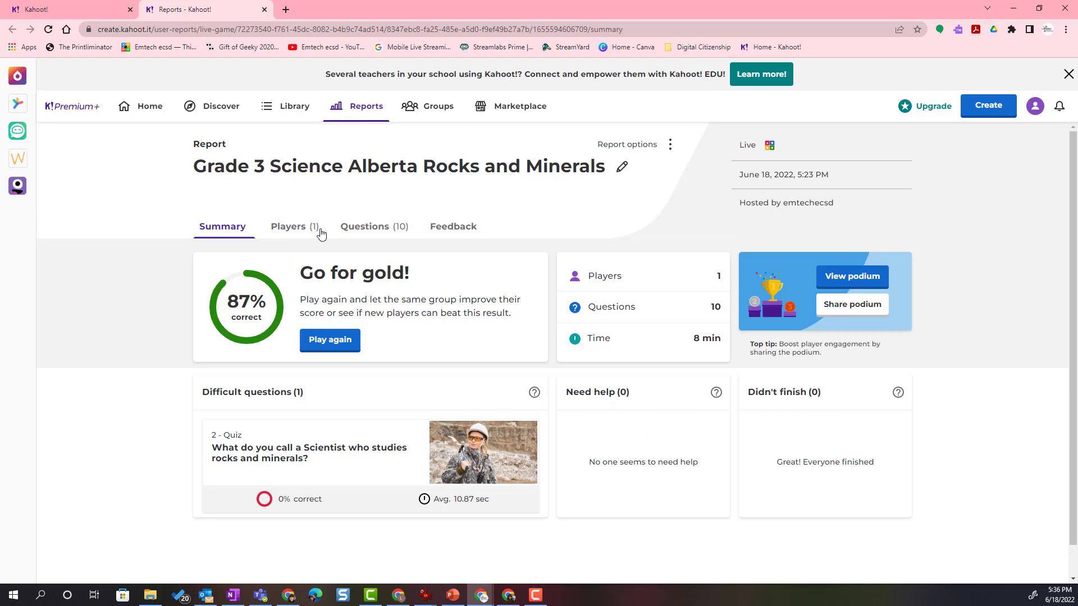
mouse_move(416, 236)
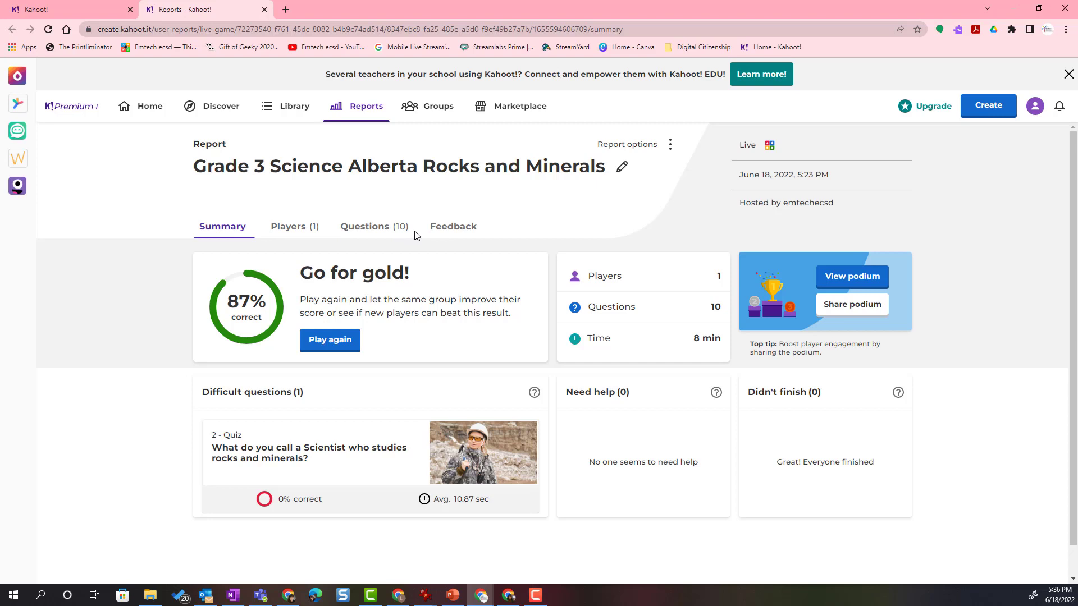
- View player Christine's detailed results: 88% correct, rank 1 of 1, 9,747 points, 8 of 10 answered
click(293, 225)
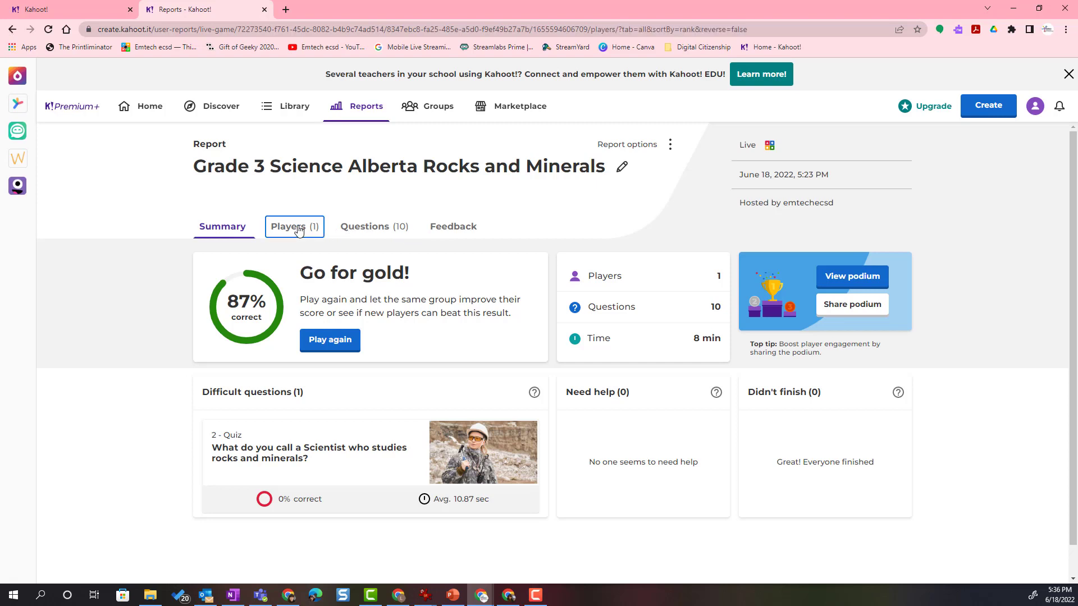
click(294, 226)
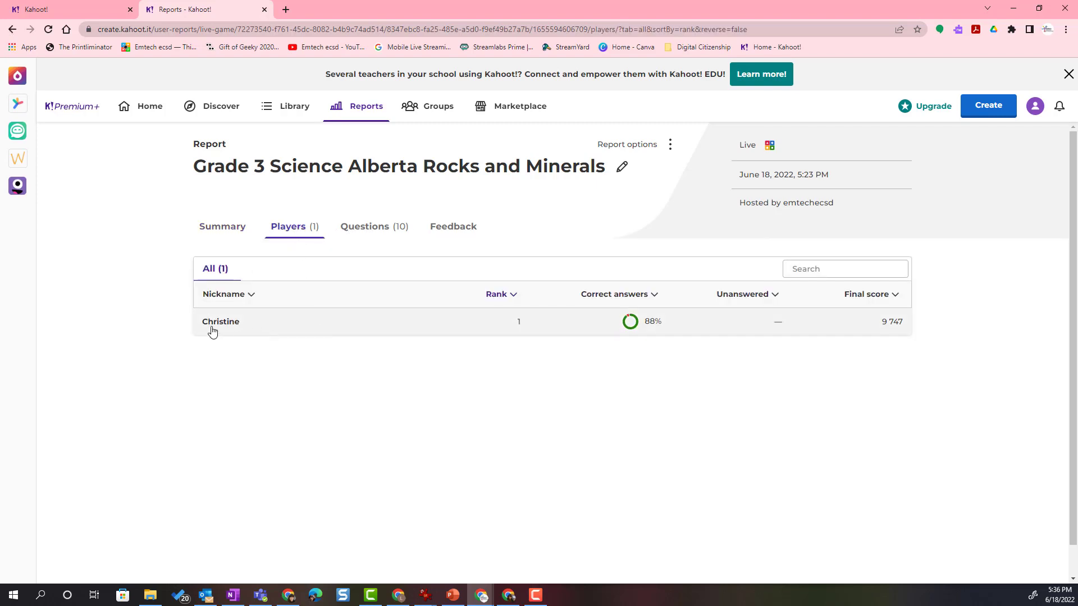
mouse_move(236, 327)
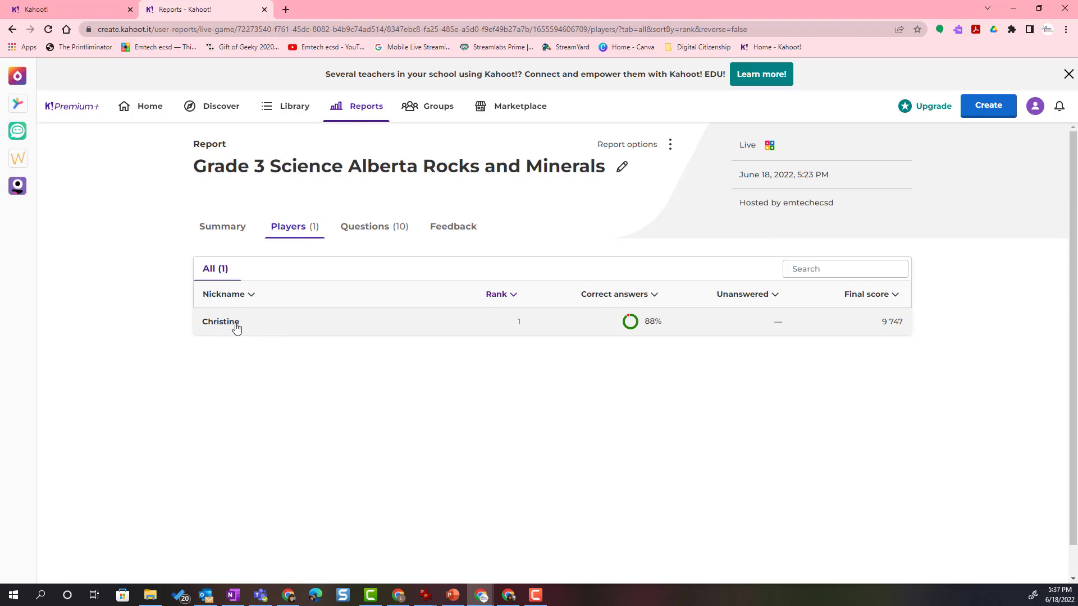
click(220, 322)
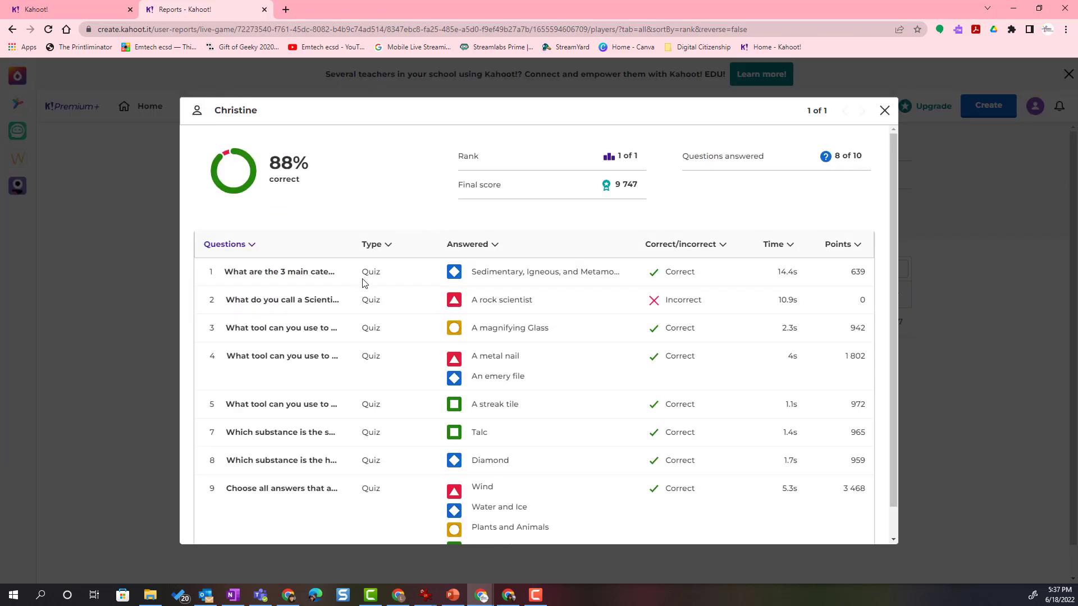
scroll(down, 3)
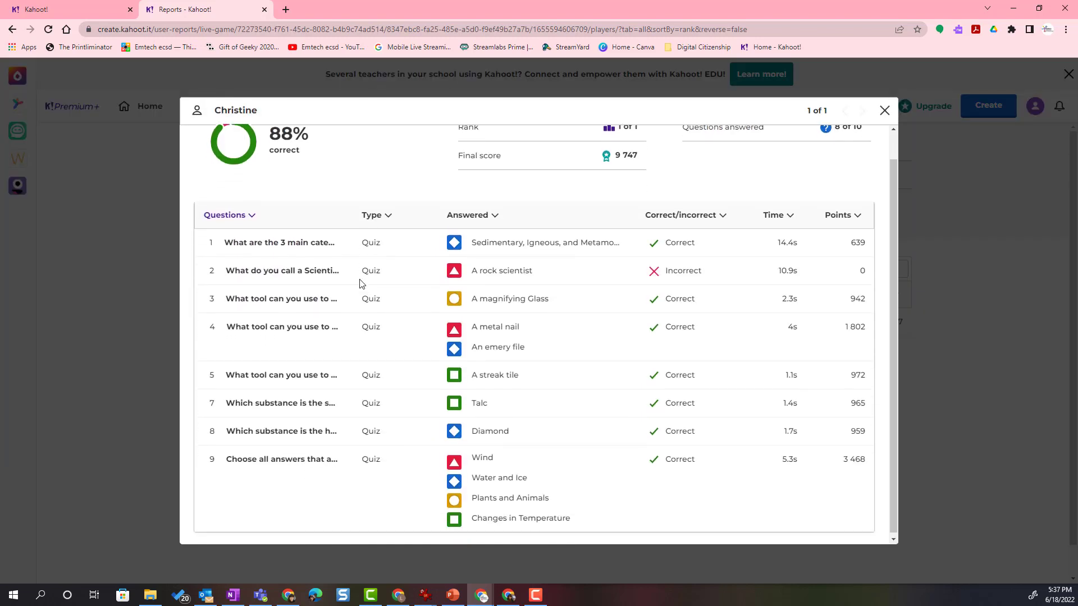
scroll(up, 3)
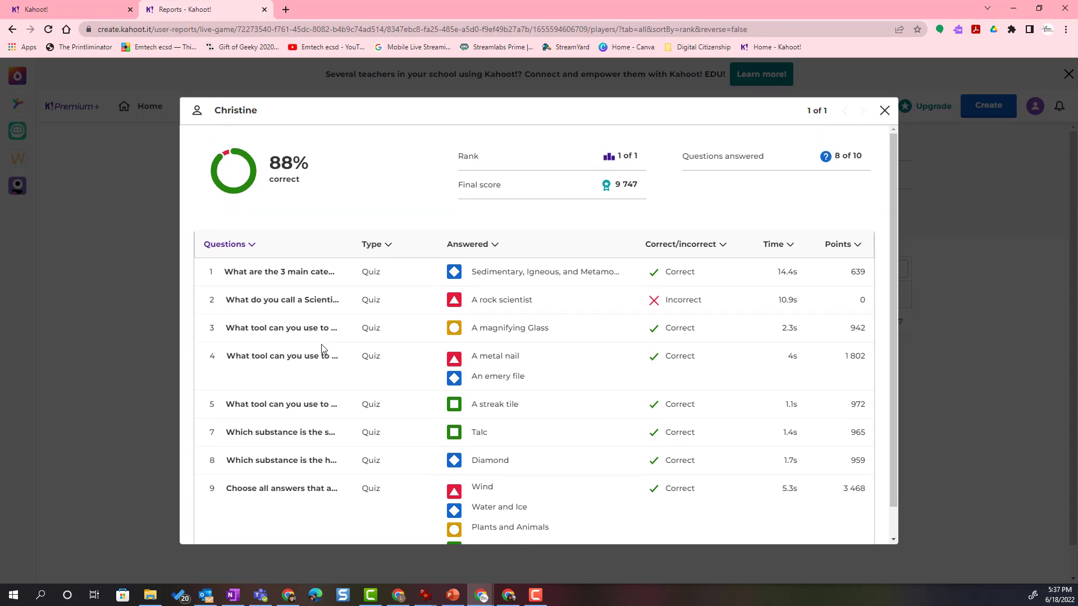
mouse_move(354, 313)
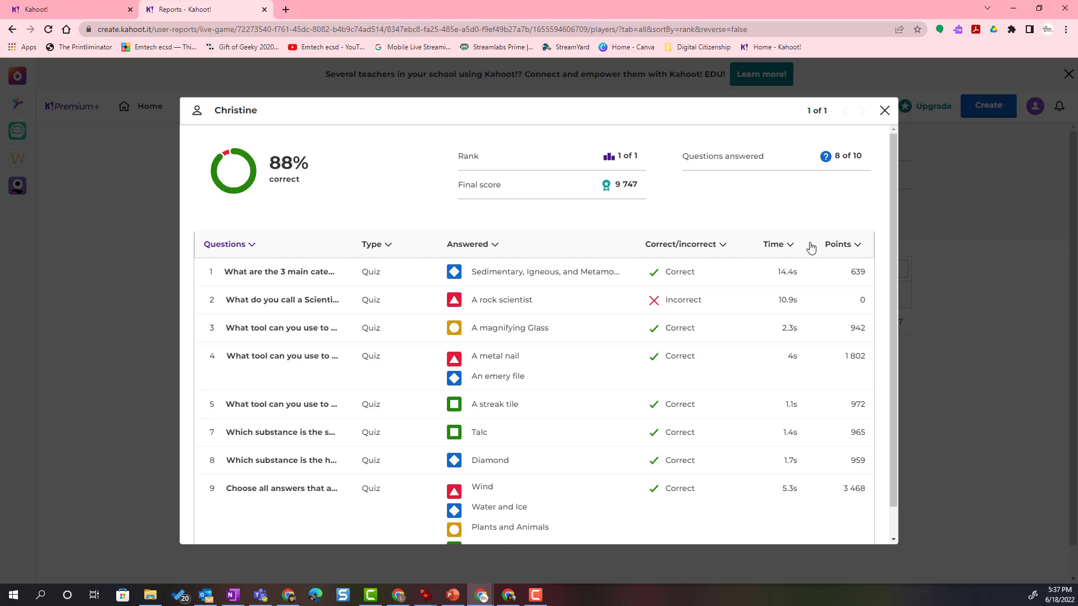
mouse_move(791, 306)
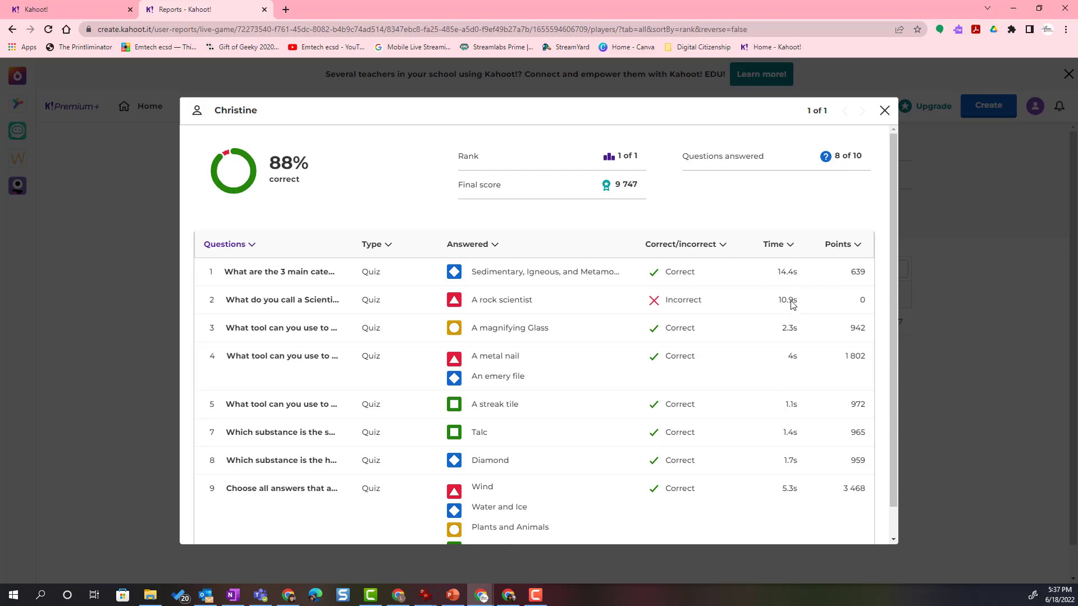
- List the ten questions in Expanded view with each answer option and its response counts
click(885, 110)
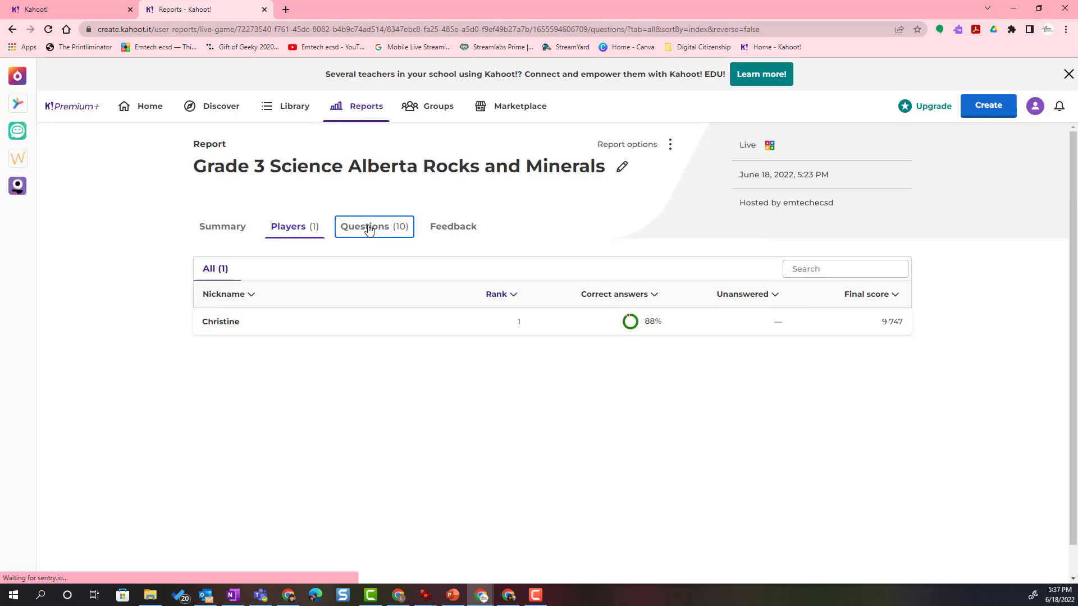
click(373, 225)
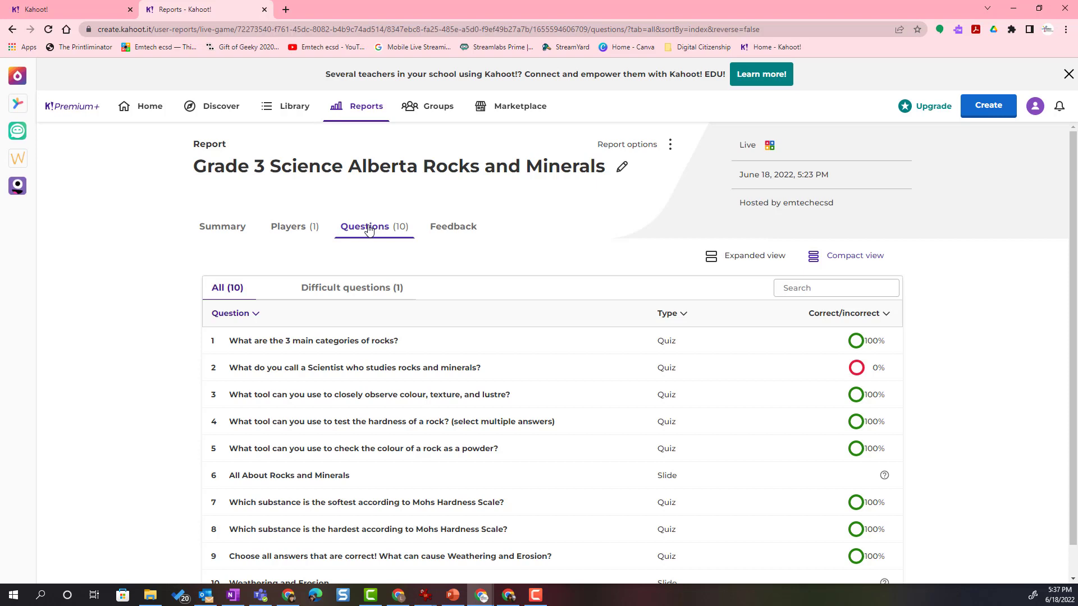
scroll(down, 3)
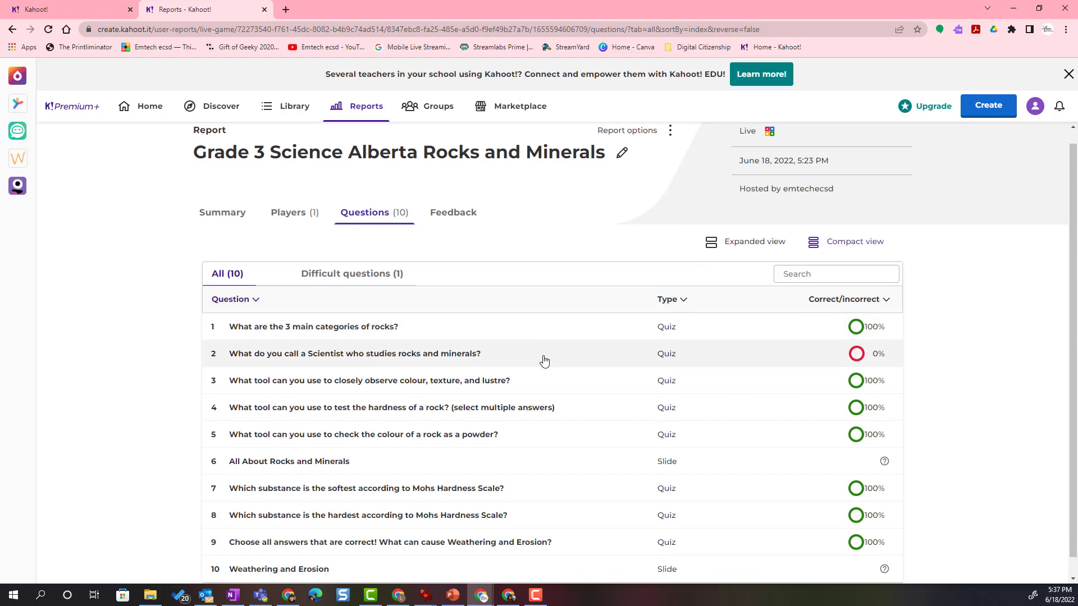
scroll(down, 3)
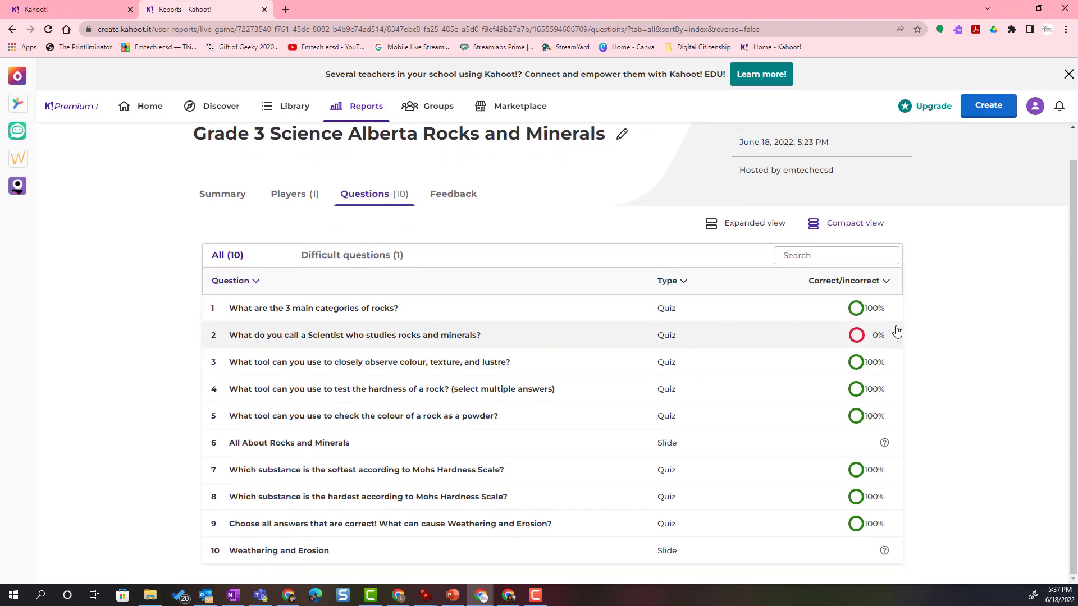
mouse_move(887, 496)
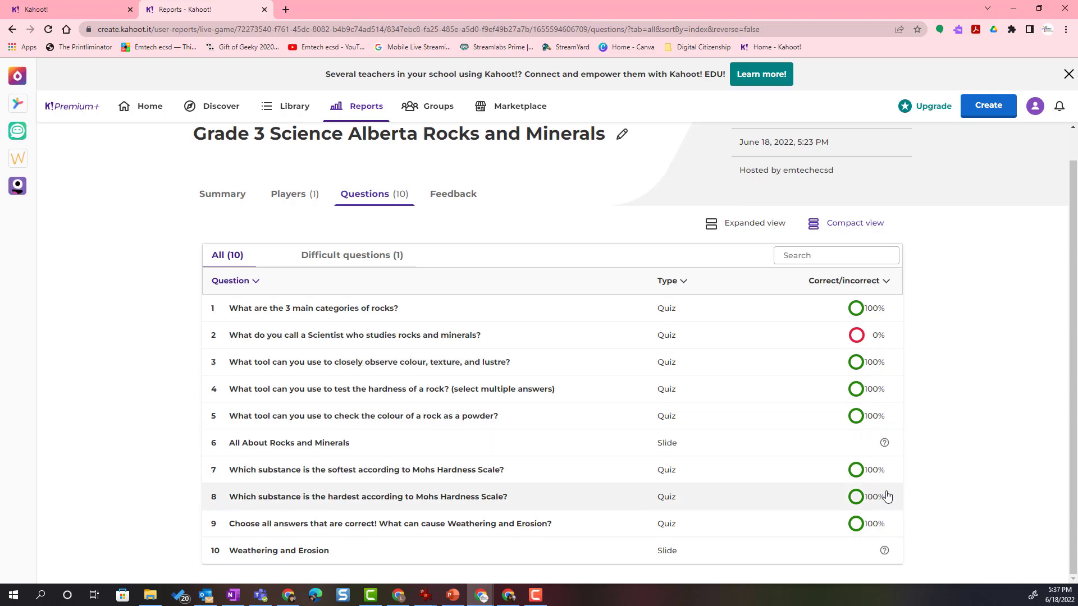
mouse_move(505, 340)
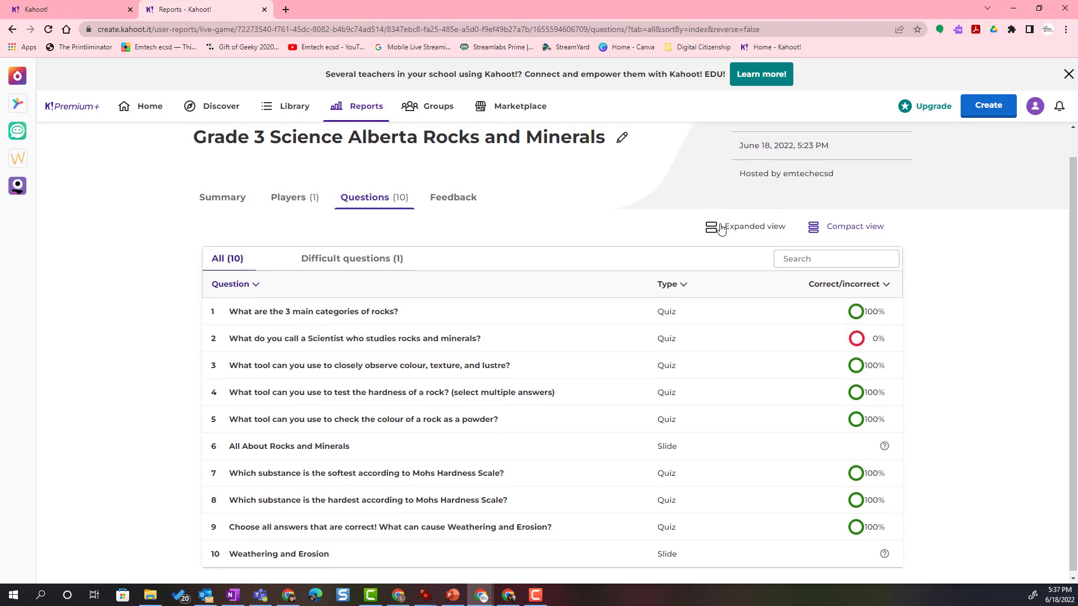
click(745, 226)
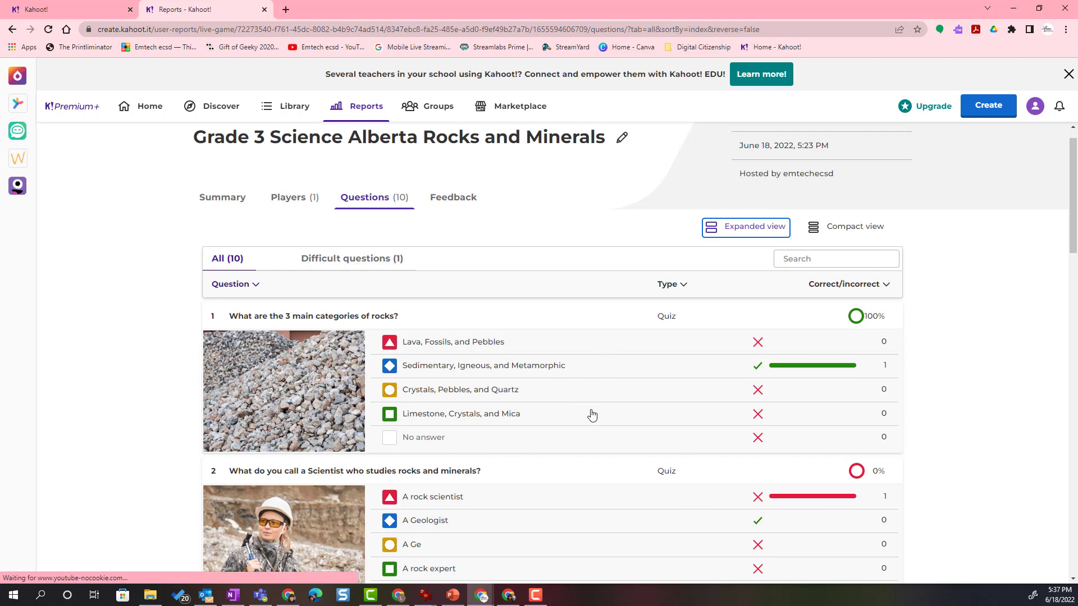
mouse_move(623, 470)
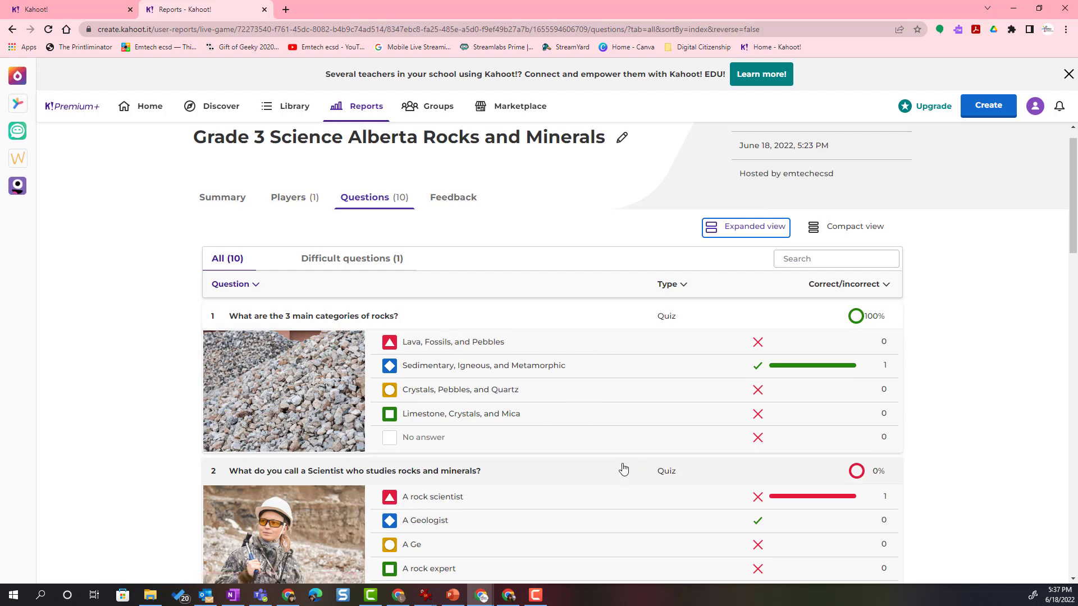
- Check the Feedback section (none received) and return to the 87% correct Summary
click(453, 198)
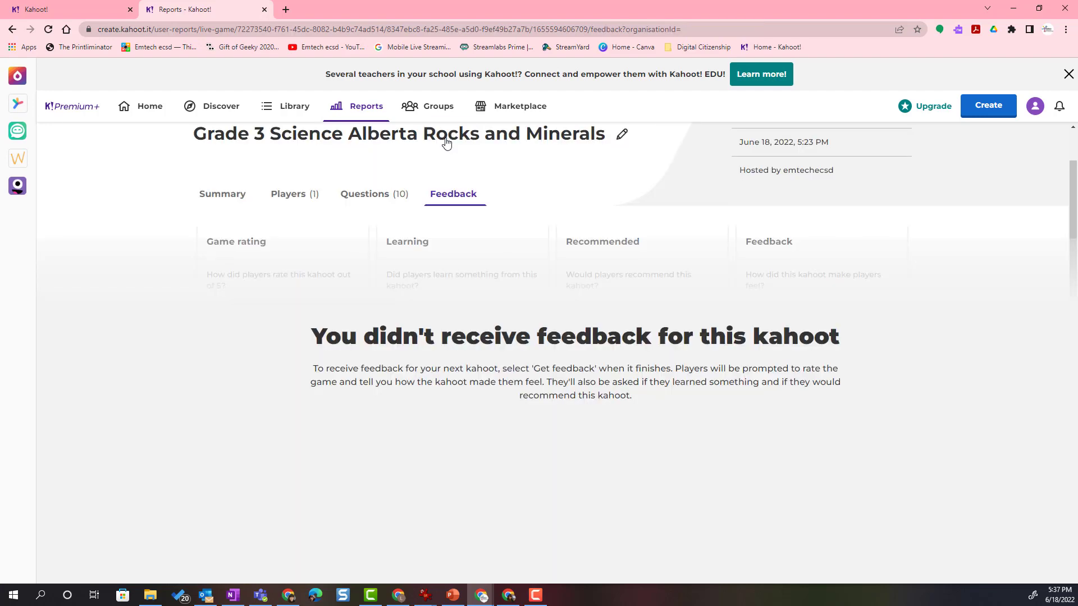
mouse_move(487, 332)
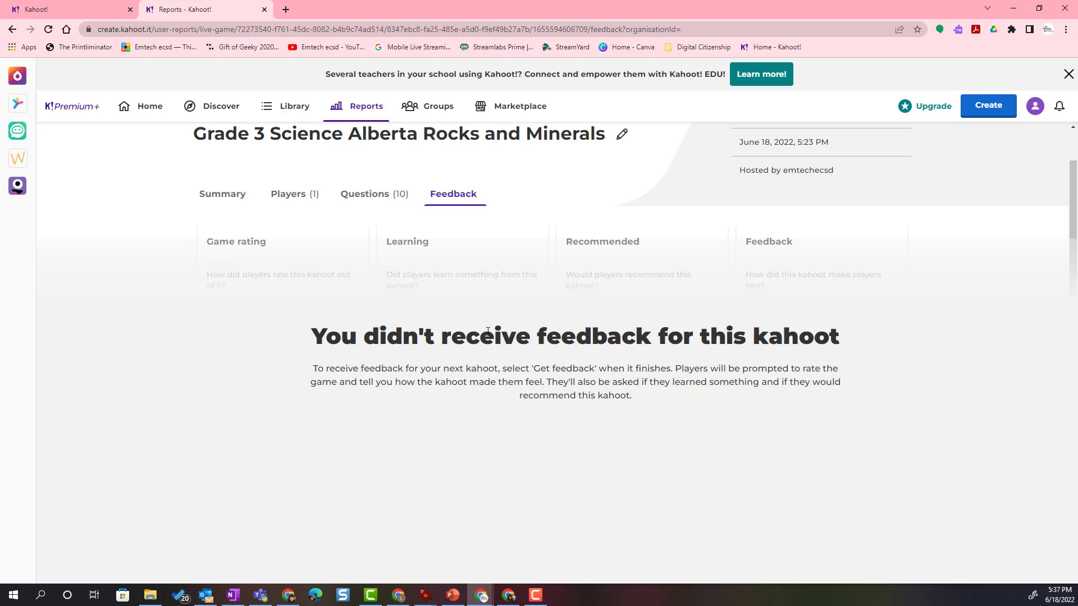
mouse_move(605, 493)
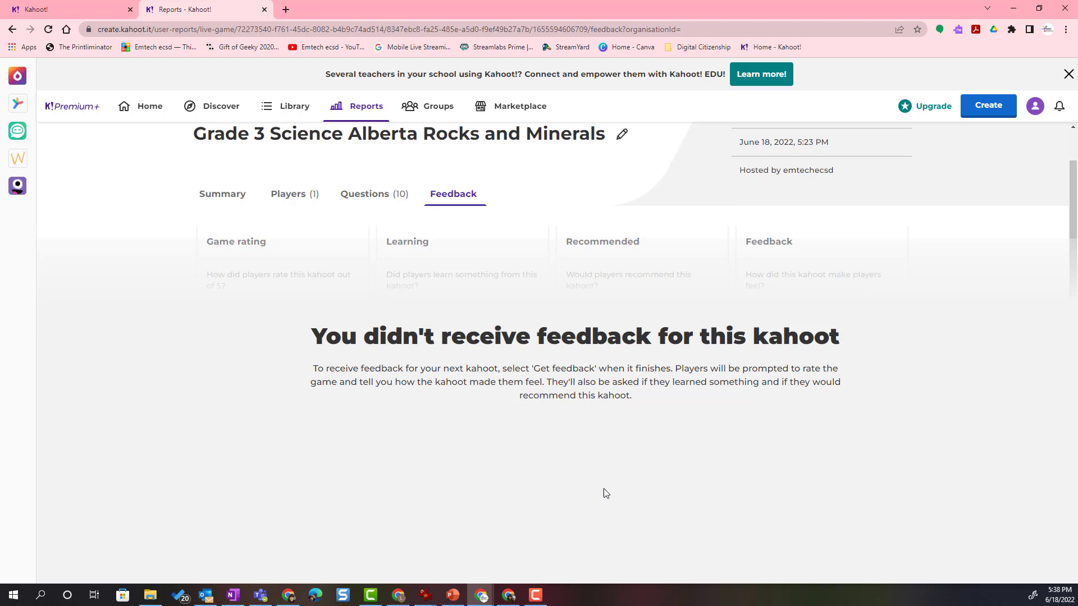
click(223, 195)
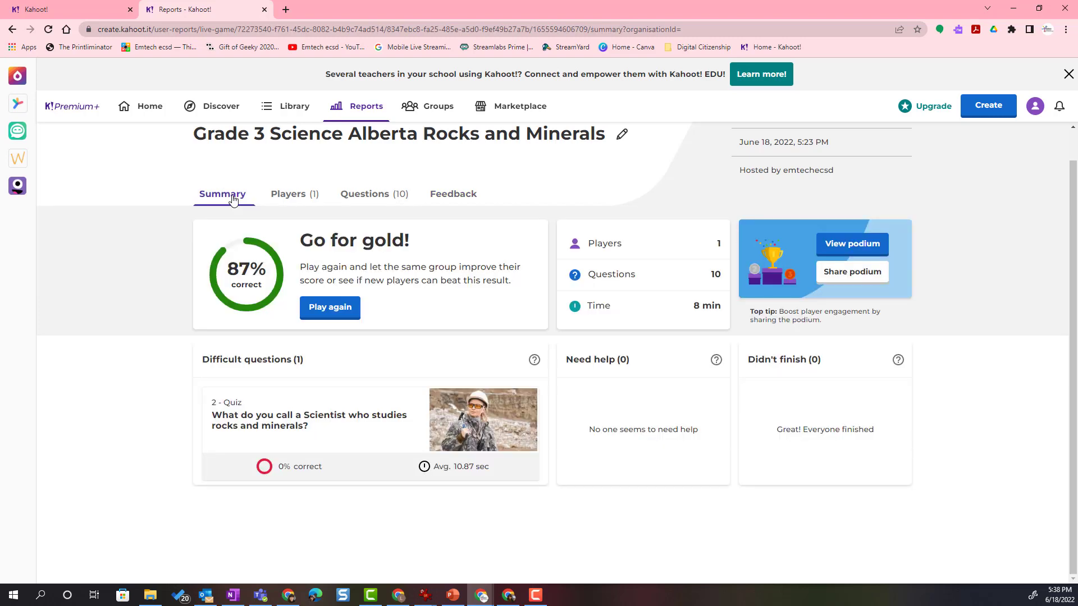
mouse_move(150, 105)
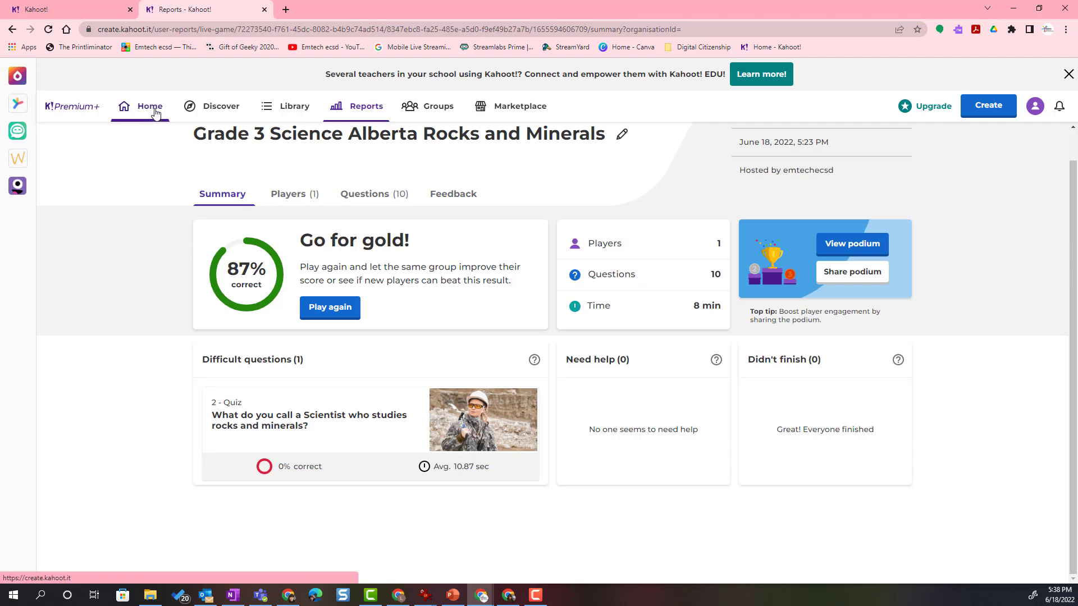
- From the Reports list, open the June 18 5:19 PM Rocks and Minerals report showing 0% correct
click(148, 105)
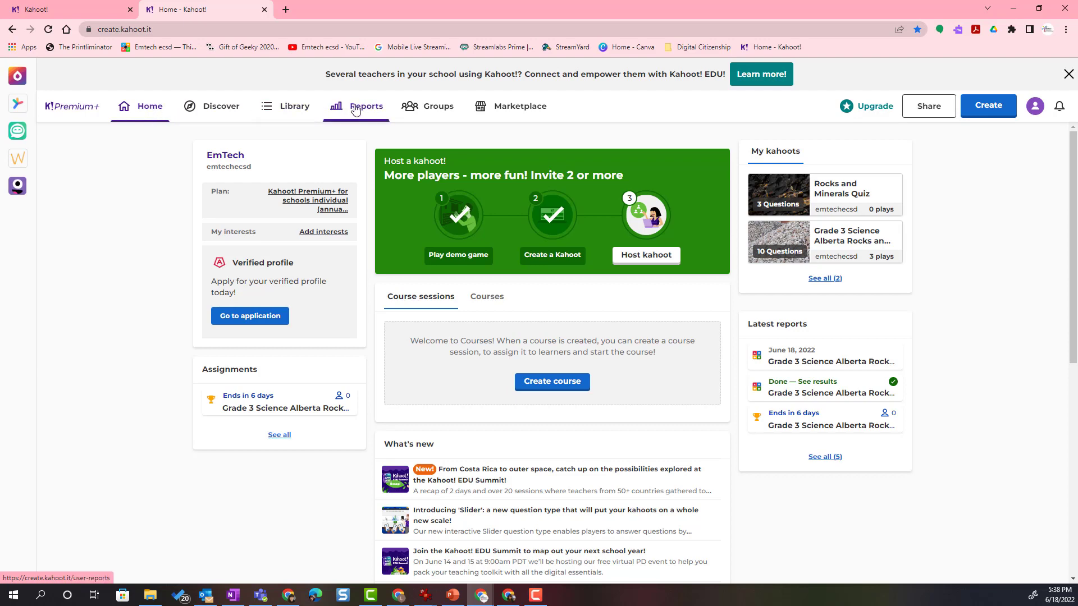
click(365, 105)
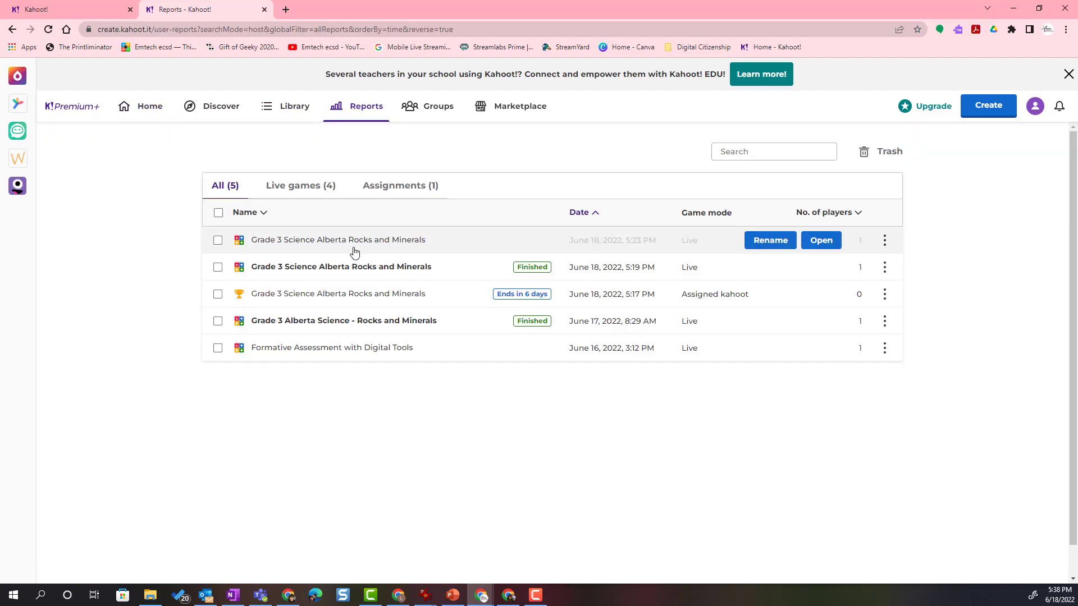
mouse_move(385, 259)
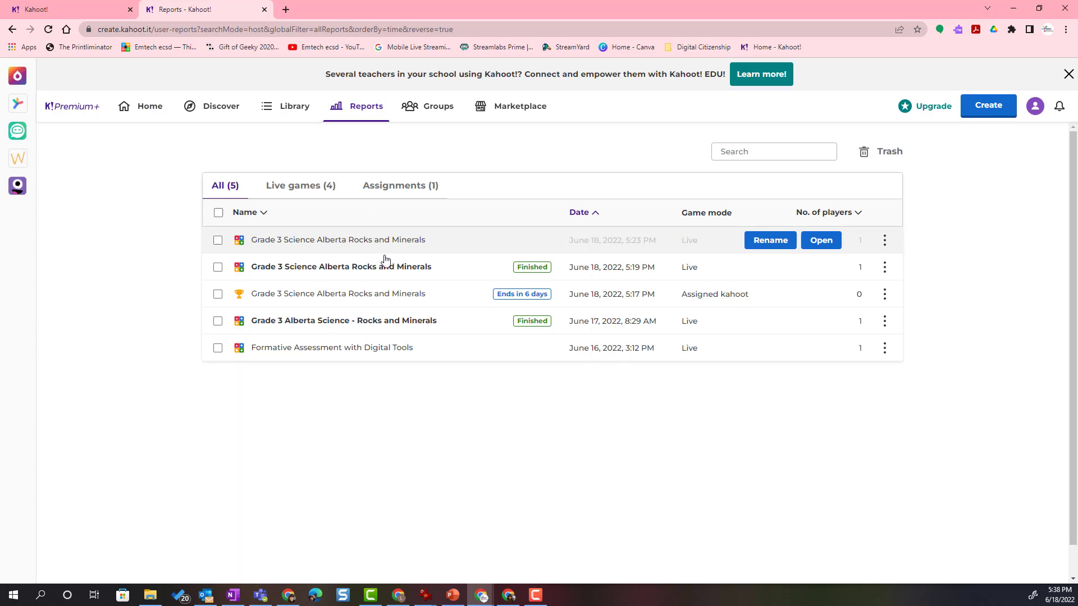
mouse_move(434, 303)
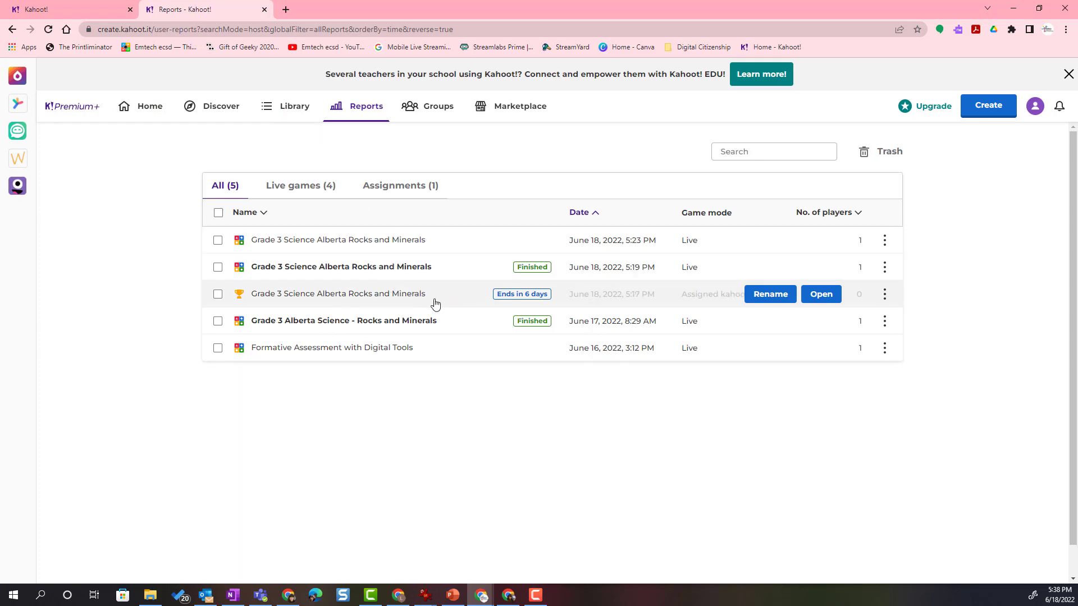
mouse_move(445, 275)
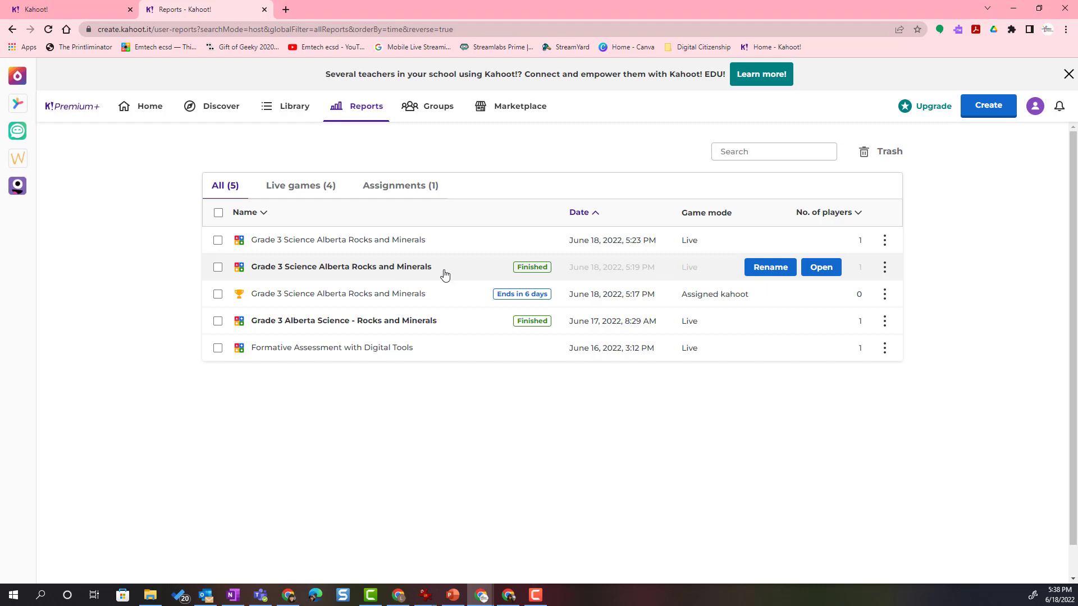
mouse_move(233, 271)
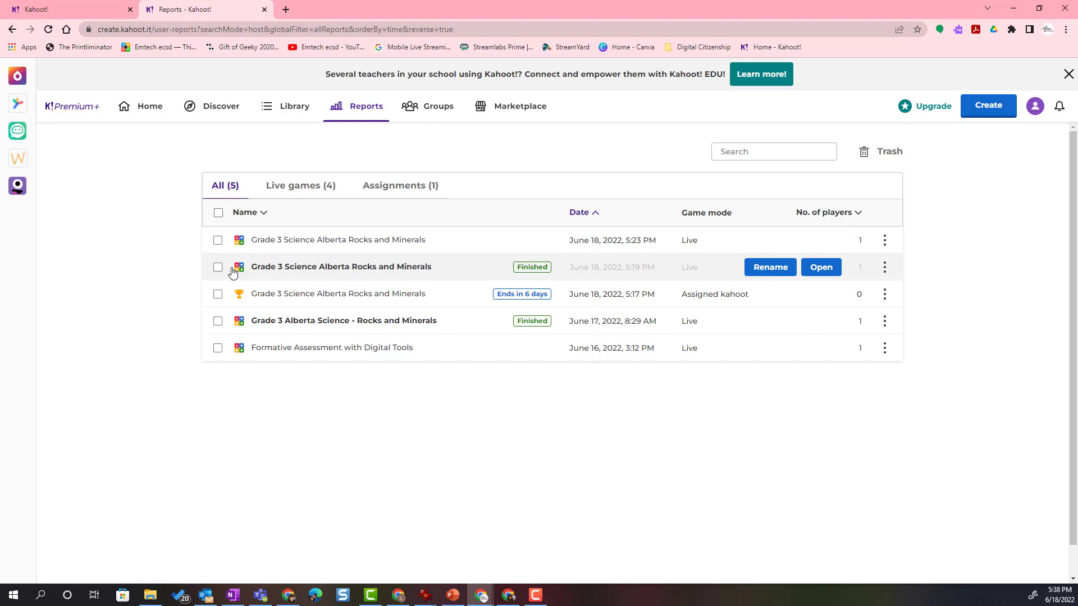
click(819, 267)
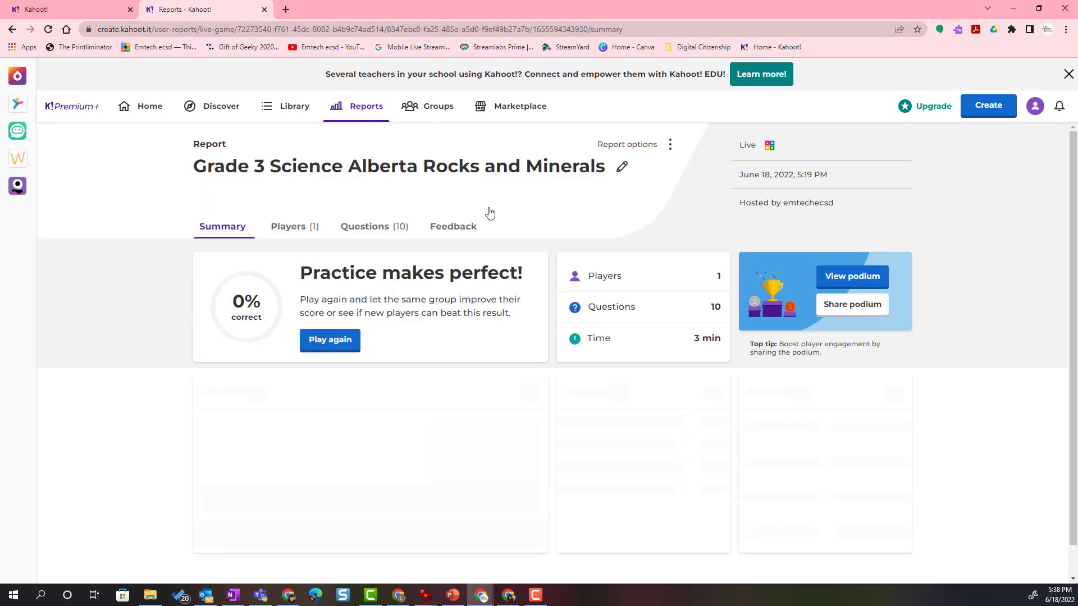